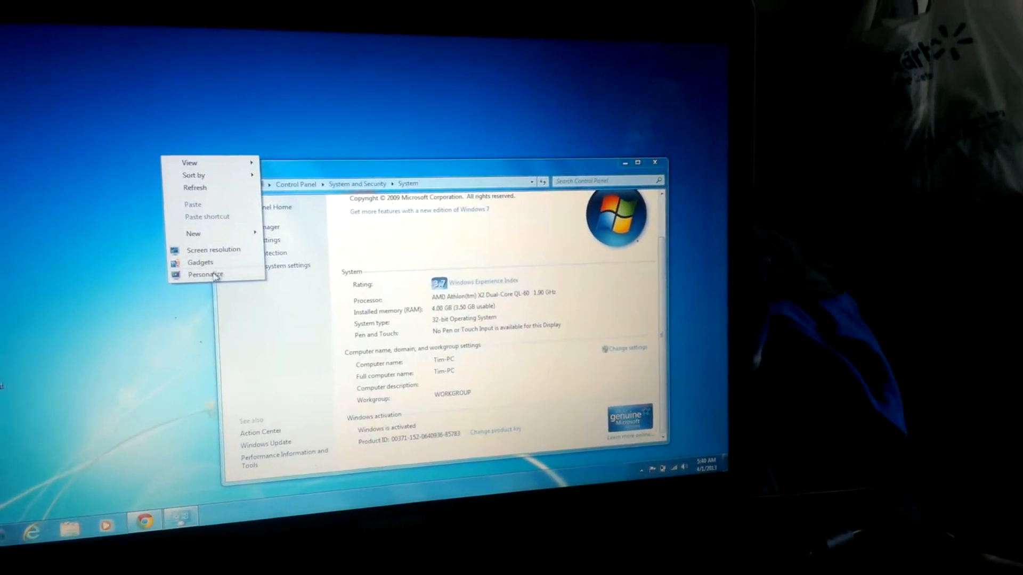
Go from desktop Personalize up to the Appearance and Personalization category with Display options.
{"action": "left_click", "coordinate": [205, 274]}
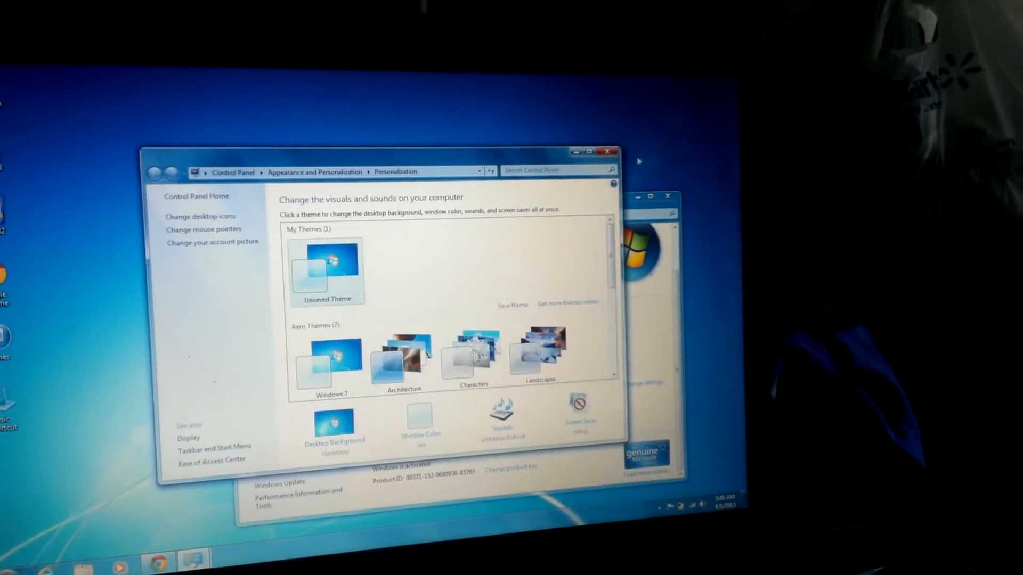
{"action": "left_click", "coordinate": [162, 183]}
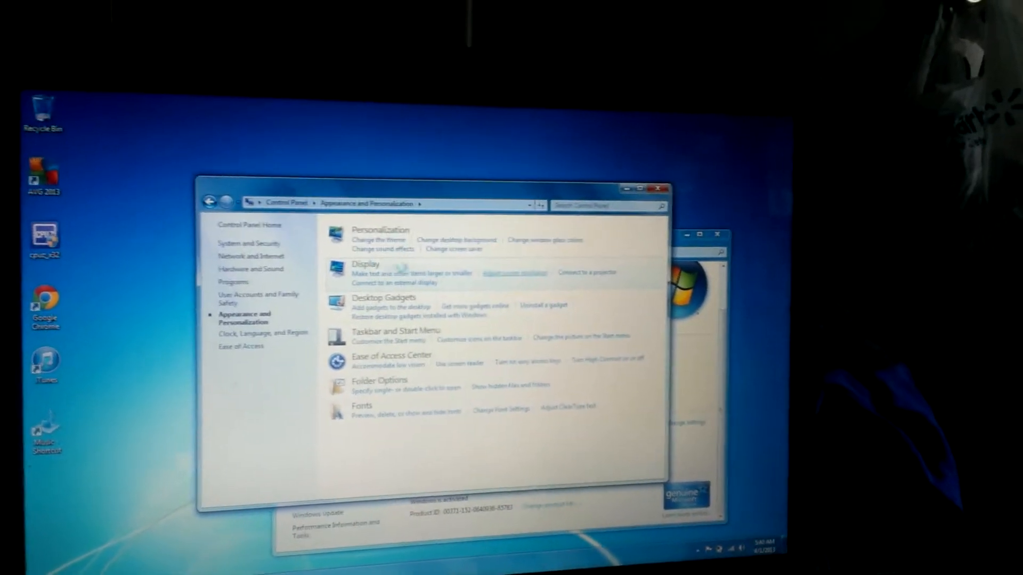
View Screen Resolution (1440 × 900, landscape), then close the windows back to the desktop.
{"action": "left_click", "coordinate": [514, 272]}
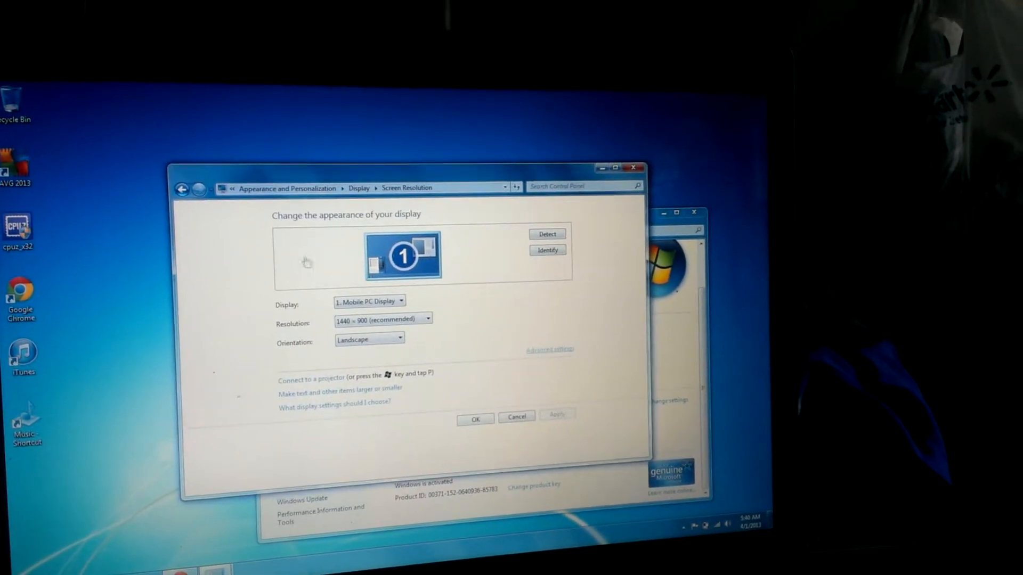
{"action": "left_click", "coordinate": [549, 349]}
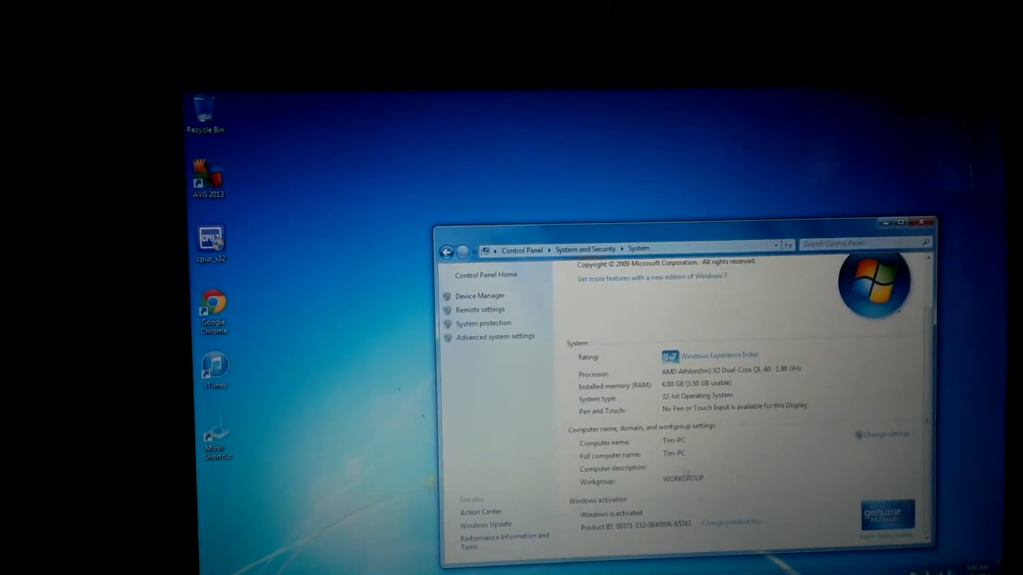
{"action": "left_click", "coordinate": [926, 223]}
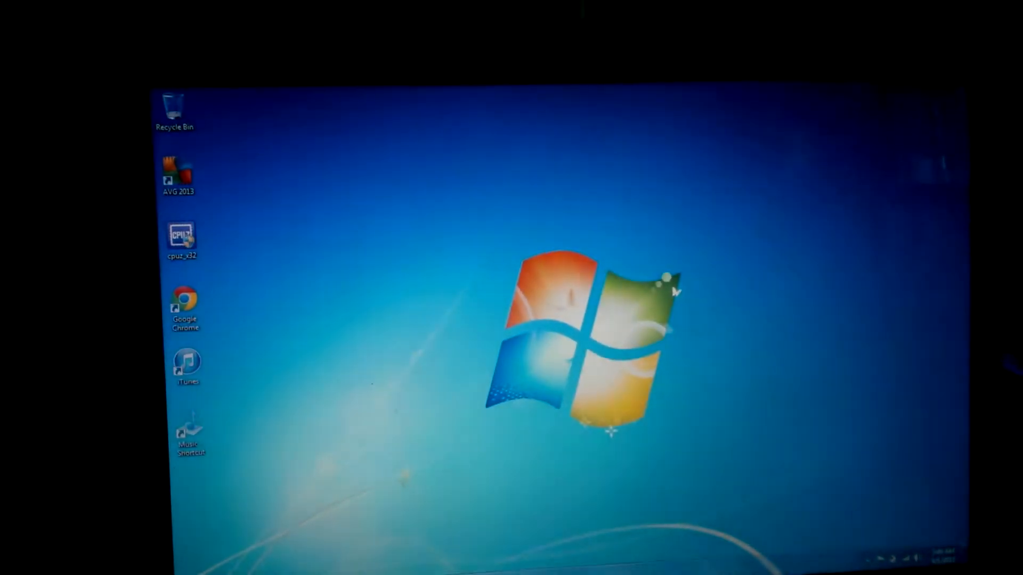